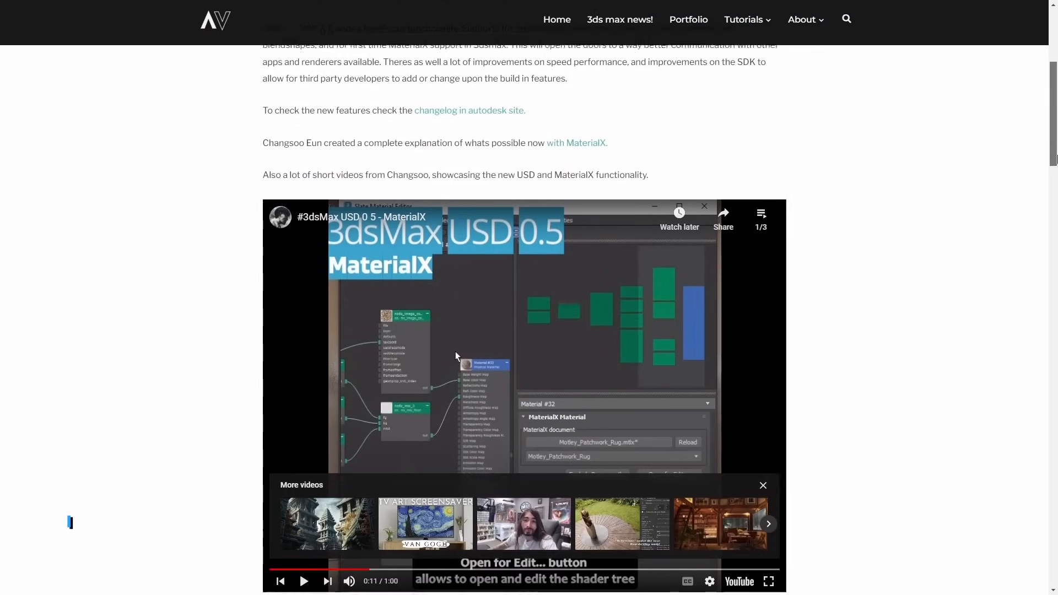
Play the embedded '#3dsMax USD 0 5 - MaterialX' video through to the Blendshape export clip.
{"action": "scroll", "scroll_direction": "down", "scroll_amount": 3}
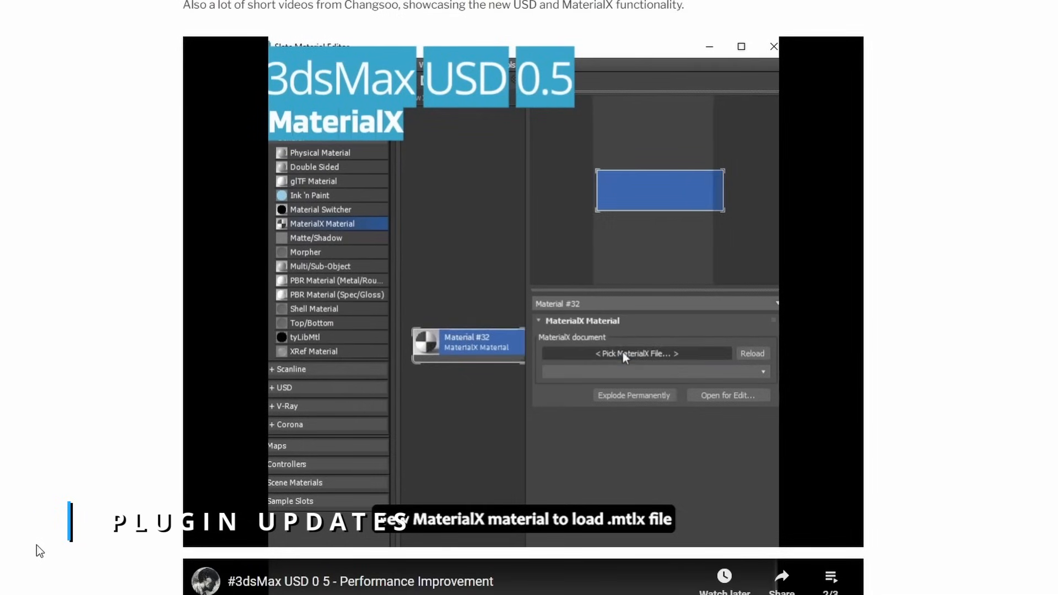
{"action": "left_click", "coordinate": [635, 353]}
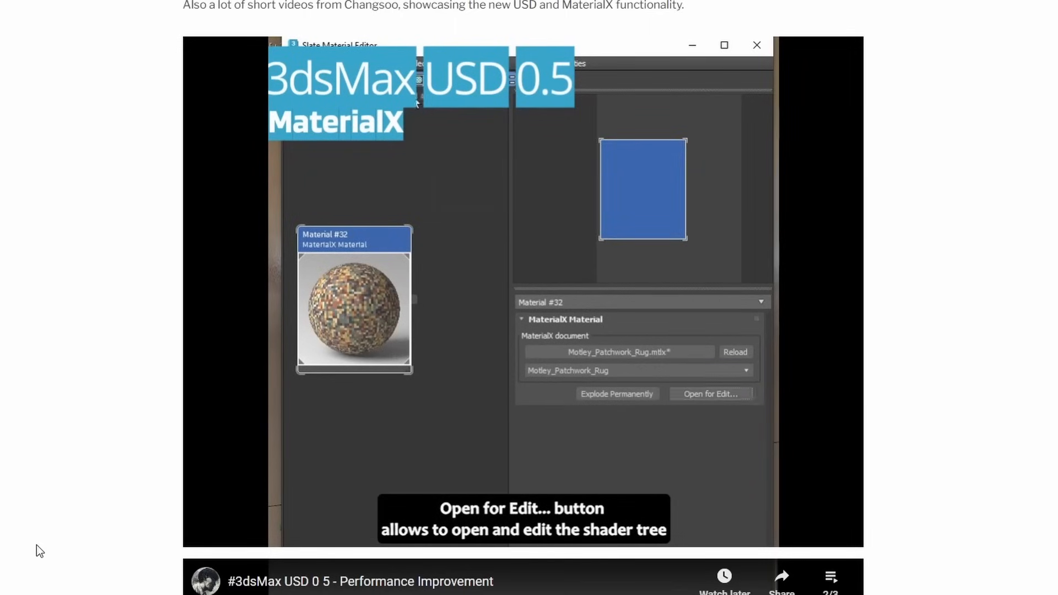
{"action": "left_click", "coordinate": [710, 393]}
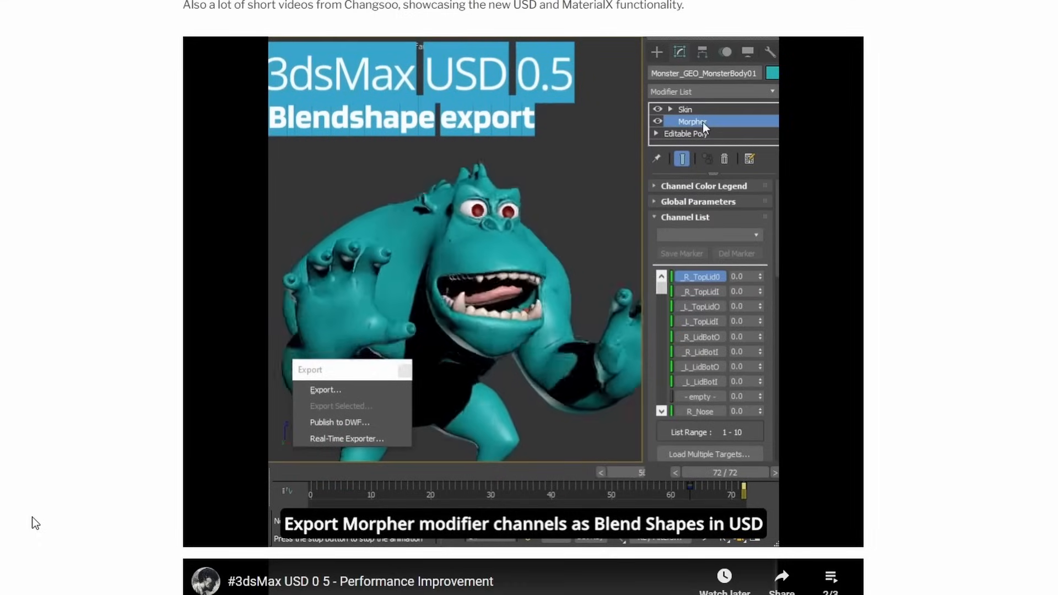
Watch the Morpher-to-BlendShape export clip, then follow the 'with MaterialX' article link.
{"action": "left_click", "coordinate": [326, 389]}
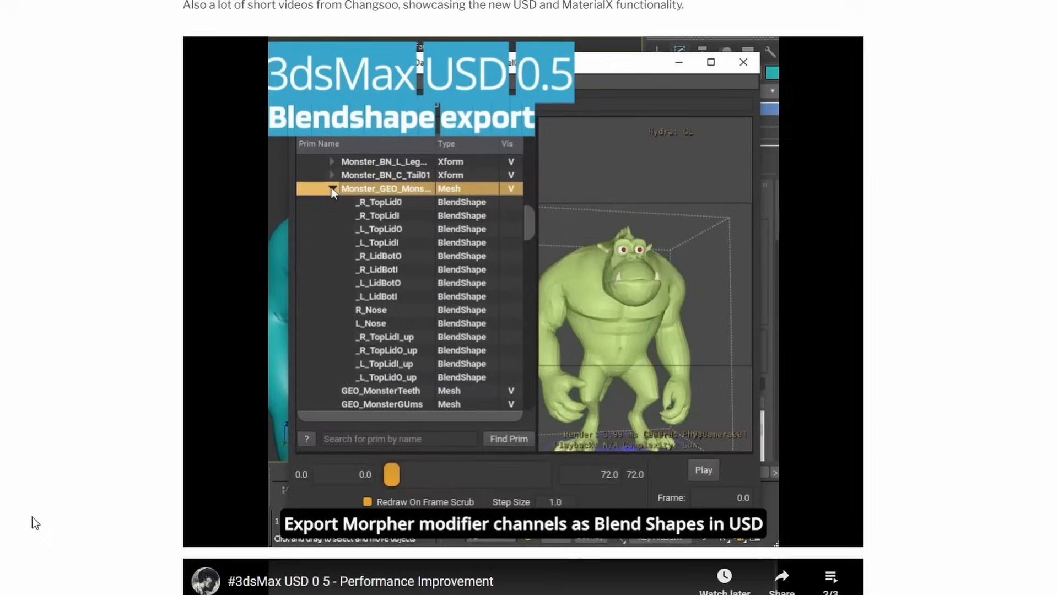
{"action": "left_click", "coordinate": [378, 216]}
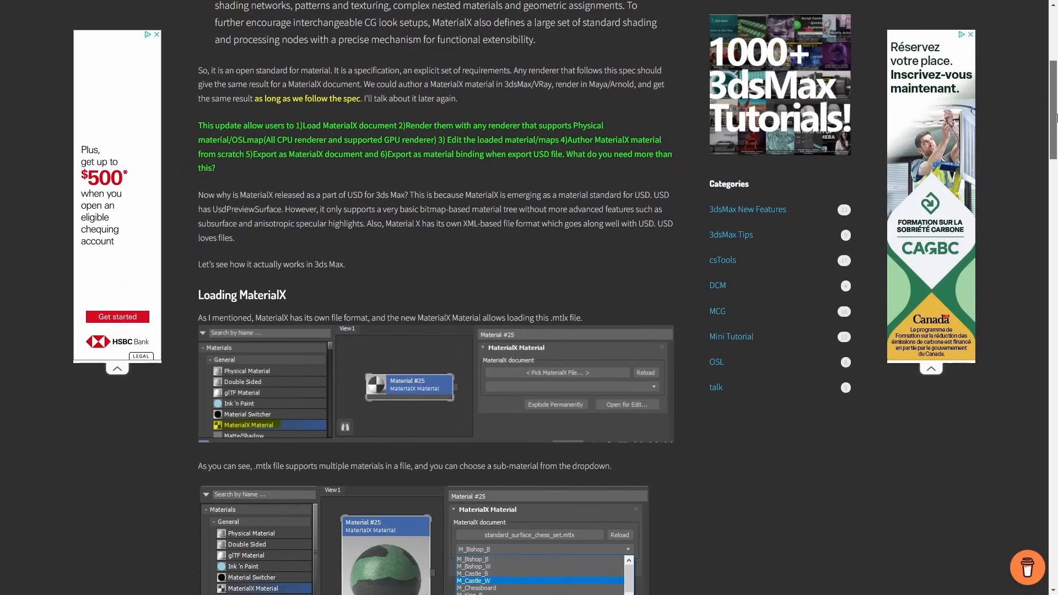
Scroll Changsoo Eun's MaterialX article down to the Loading MaterialX section.
{"action": "scroll", "scroll_direction": "down", "scroll_amount": 3}
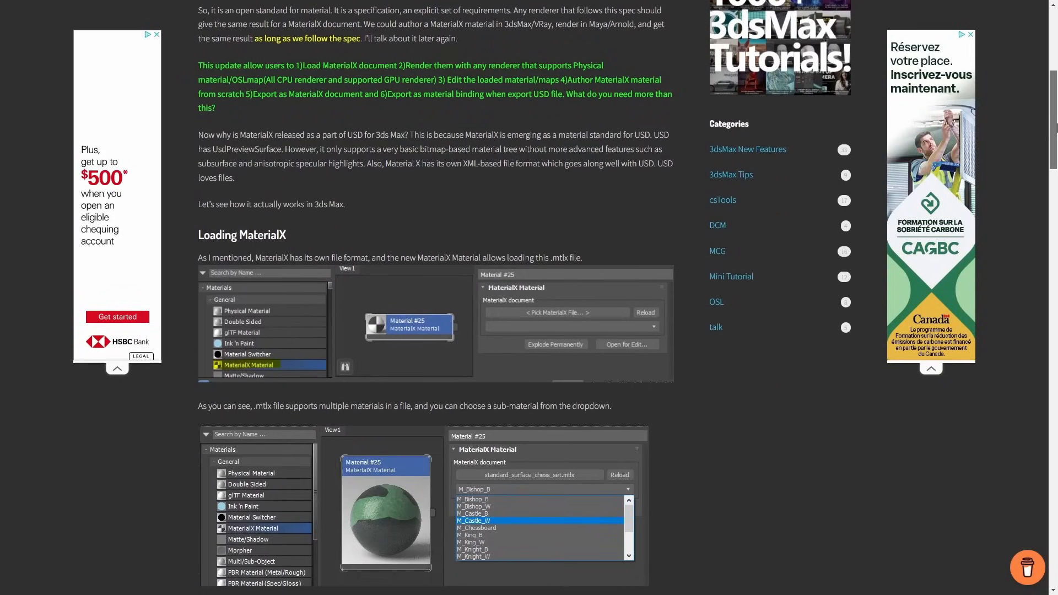
{"action": "scroll", "scroll_direction": "down", "scroll_amount": 3}
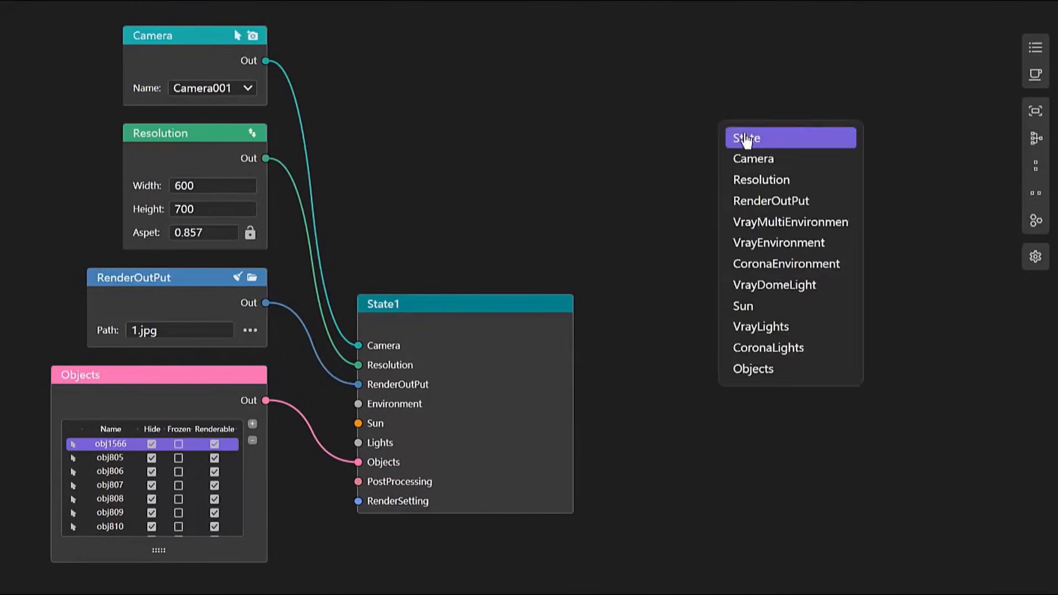
Add State, CoronaEnvironment and VrayDomeLight nodes for a second MaxFlow render state.
{"action": "left_click", "coordinate": [746, 138]}
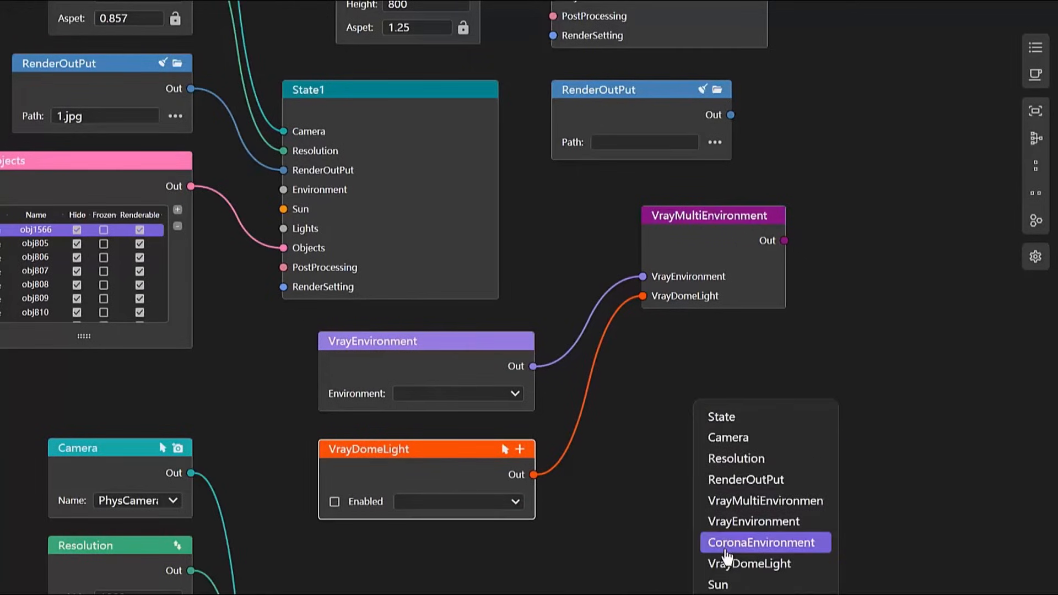
{"action": "left_click", "coordinate": [761, 542]}
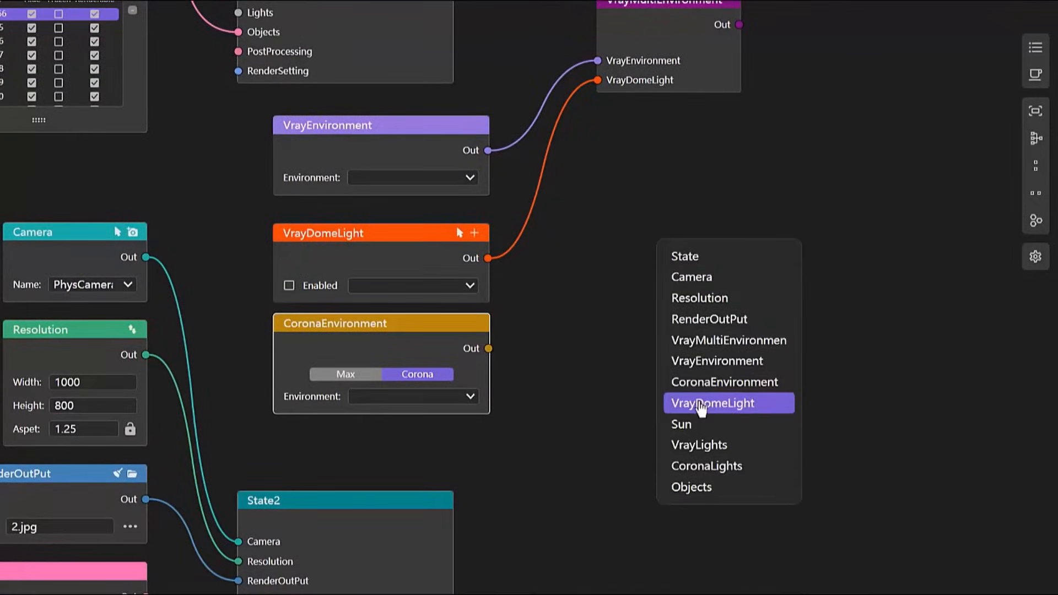
{"action": "left_click", "coordinate": [712, 403]}
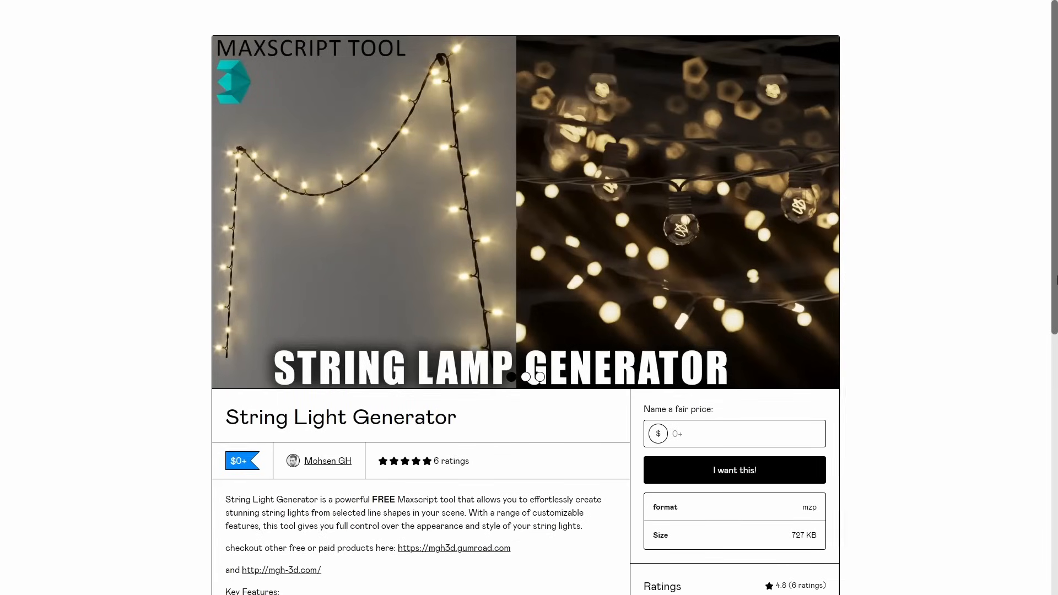
Scroll the String Light Generator page down to Key Features and the Ratings panel.
{"action": "scroll", "scroll_direction": "down", "scroll_amount": 3}
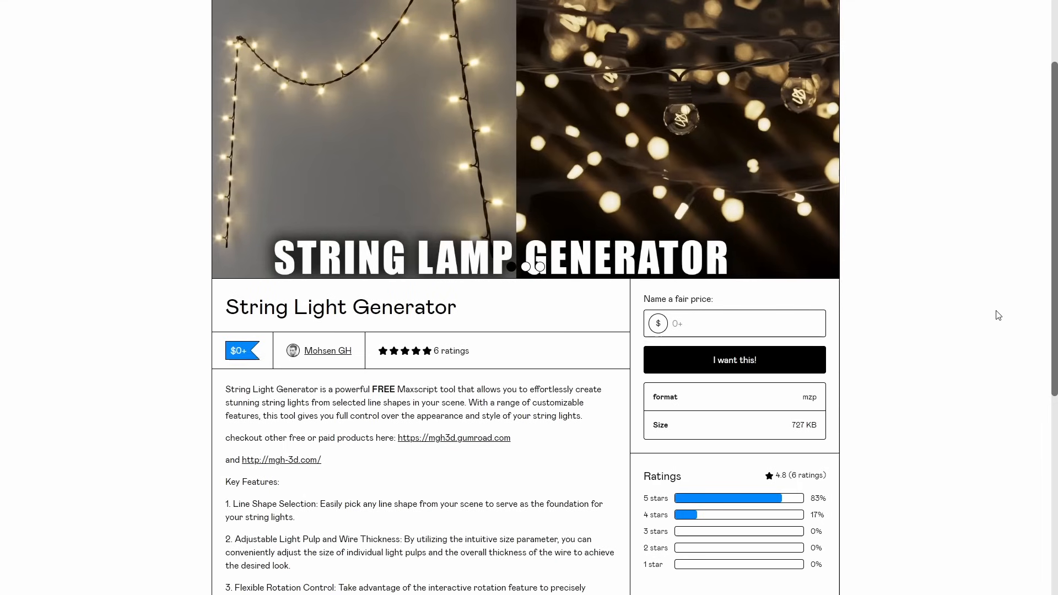
{"action": "scroll", "scroll_direction": "down", "scroll_amount": 3}
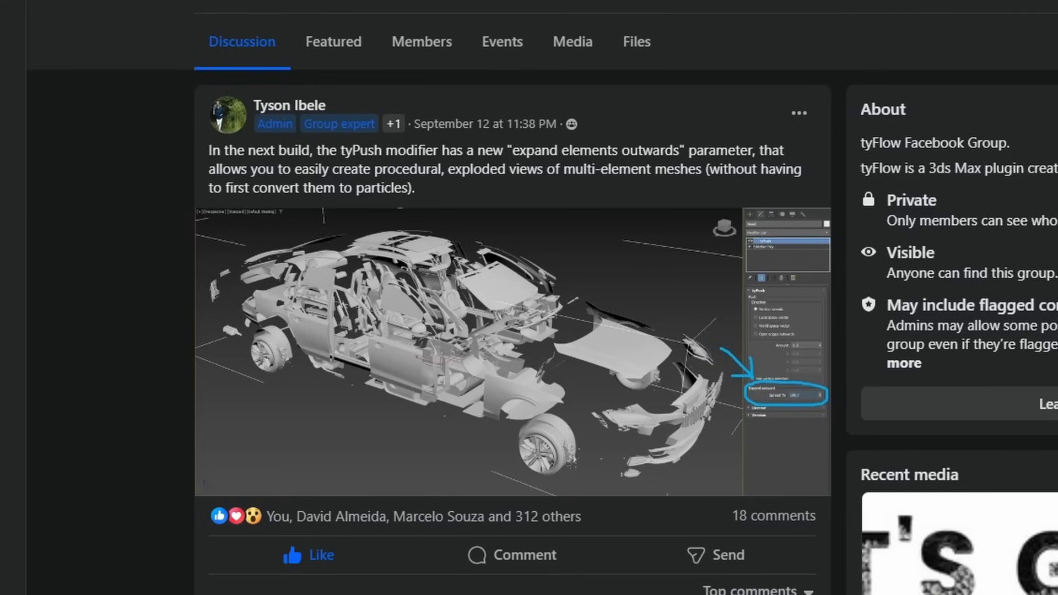
Scroll the tyFlow group to Tyson Ibele's tyPush expand-elements-outwards post.
{"action": "scroll", "scroll_direction": "down", "scroll_amount": 3}
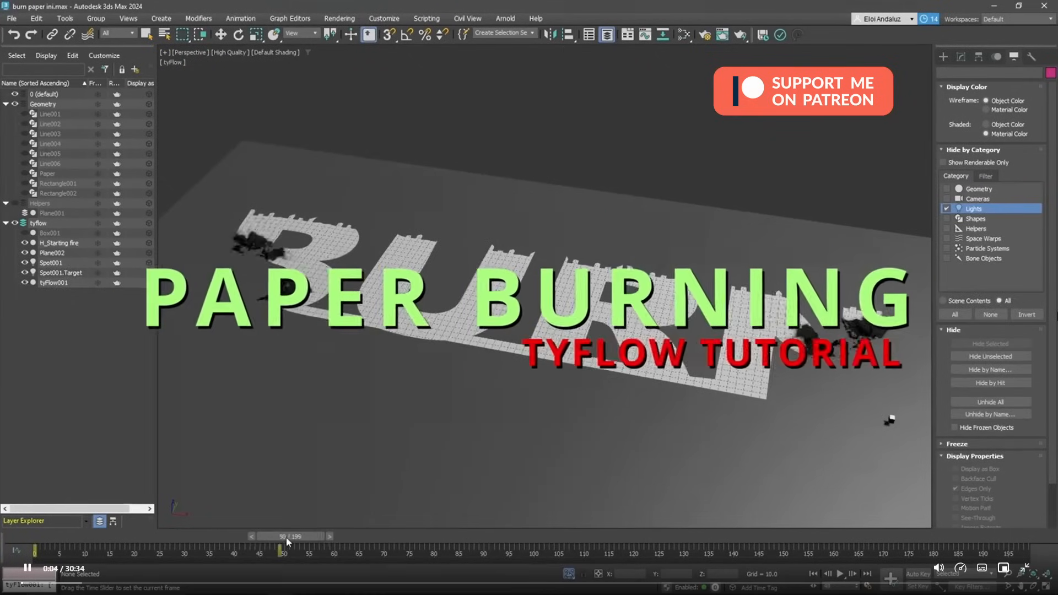
Scrub the burn simulation to frames ~90, ~124, near the end, back to the start, then forward.
{"action": "left_click_drag", "start_coordinate": [284, 547], "coordinate": [483, 547]}
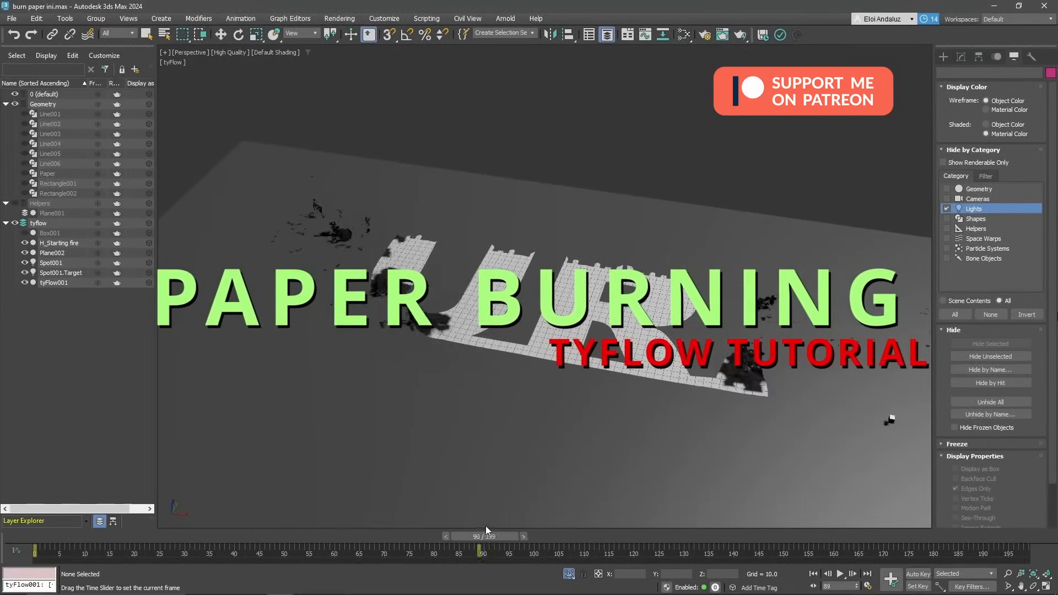
{"action": "left_click_drag", "start_coordinate": [482, 536], "coordinate": [648, 536]}
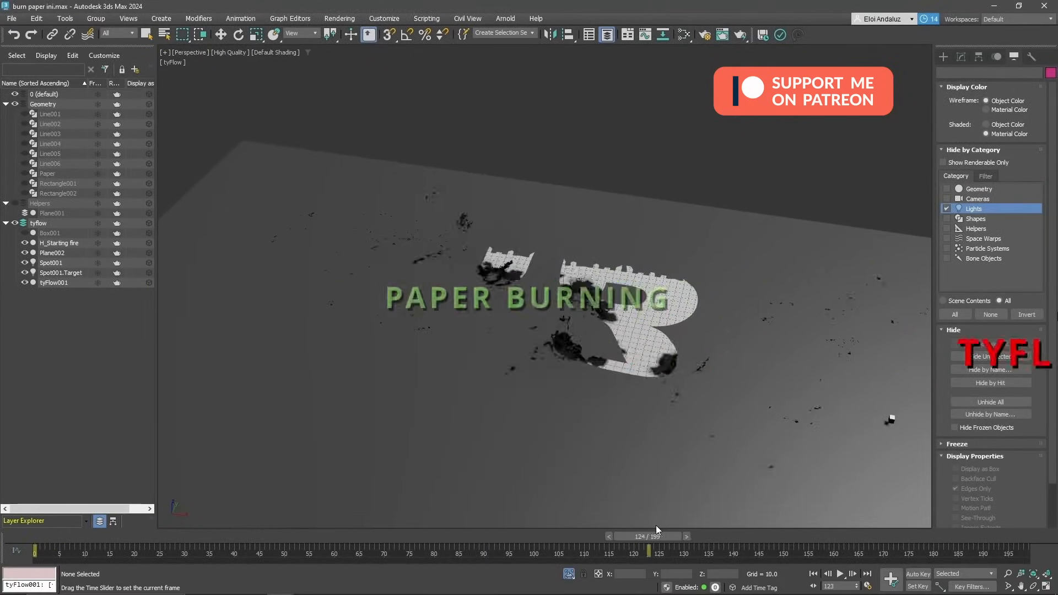
{"action": "left_click_drag", "start_coordinate": [646, 549], "coordinate": [878, 549]}
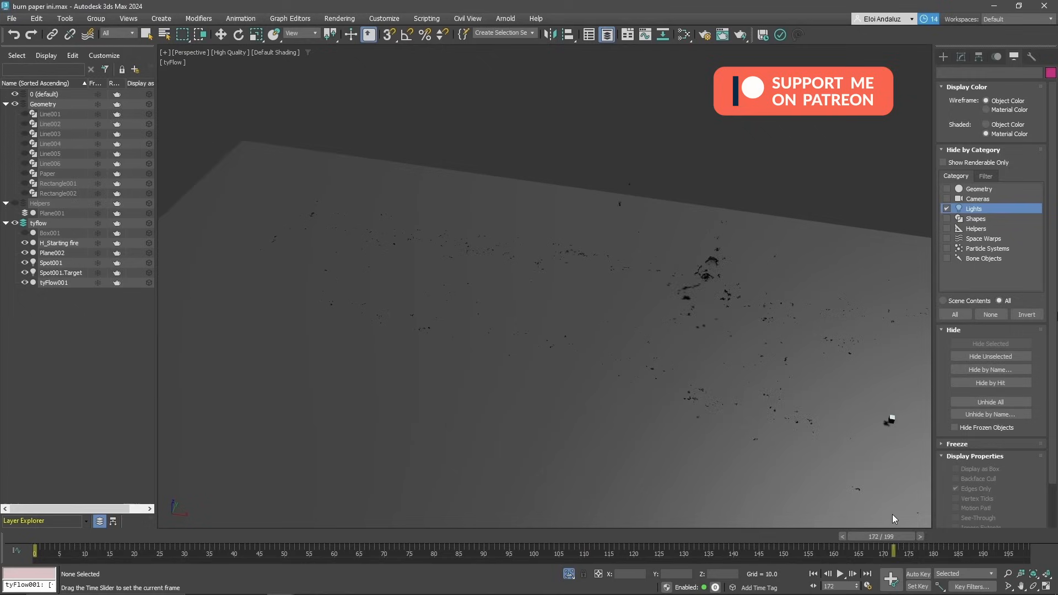
{"action": "left_click_drag", "start_coordinate": [864, 536], "coordinate": [277, 536]}
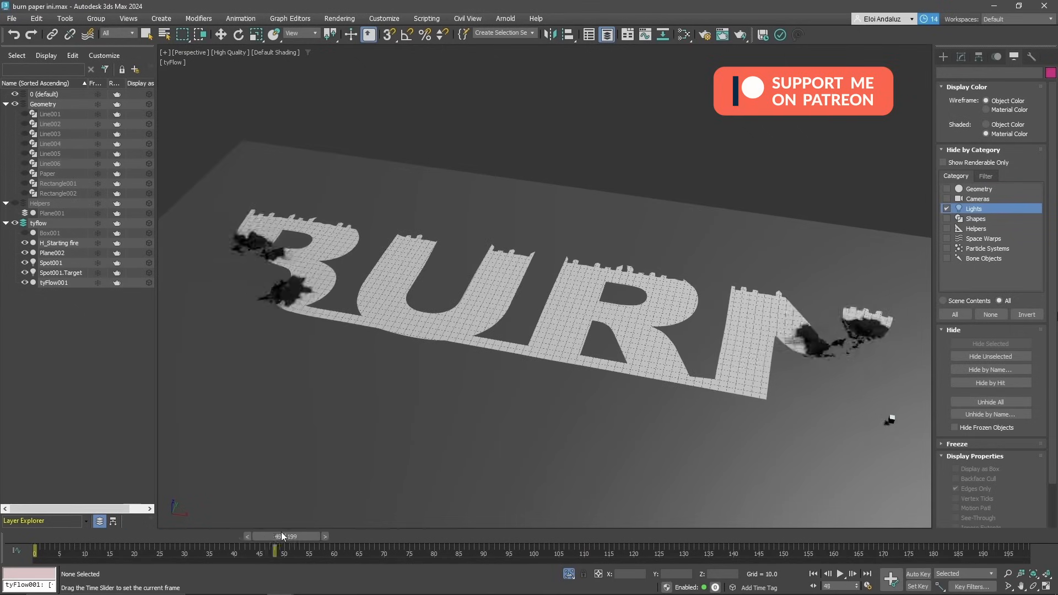
{"action": "left_click_drag", "start_coordinate": [276, 535], "coordinate": [486, 536]}
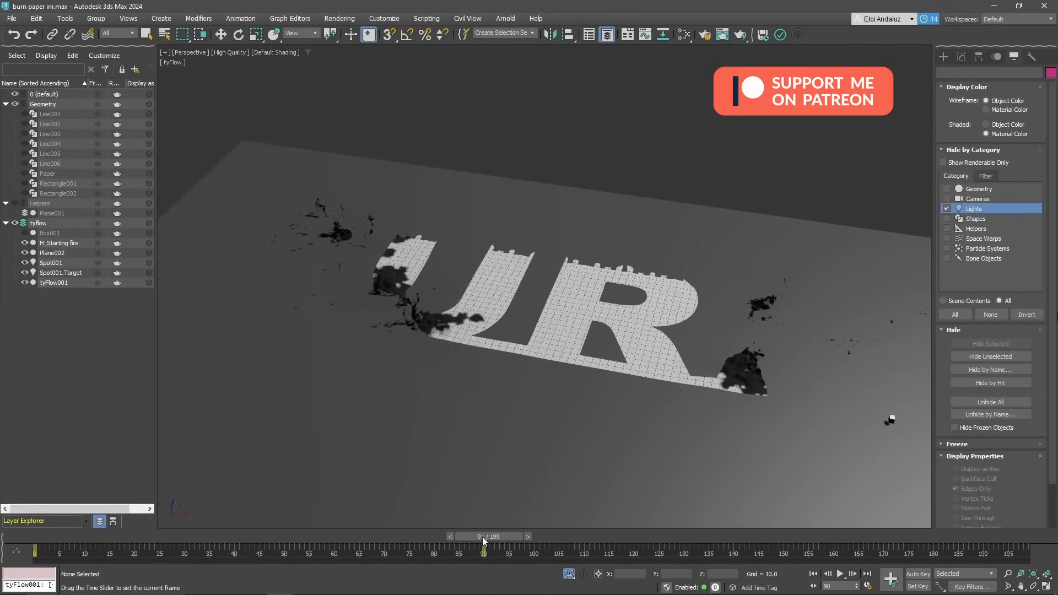
{"action": "left_click_drag", "start_coordinate": [483, 537], "coordinate": [682, 537]}
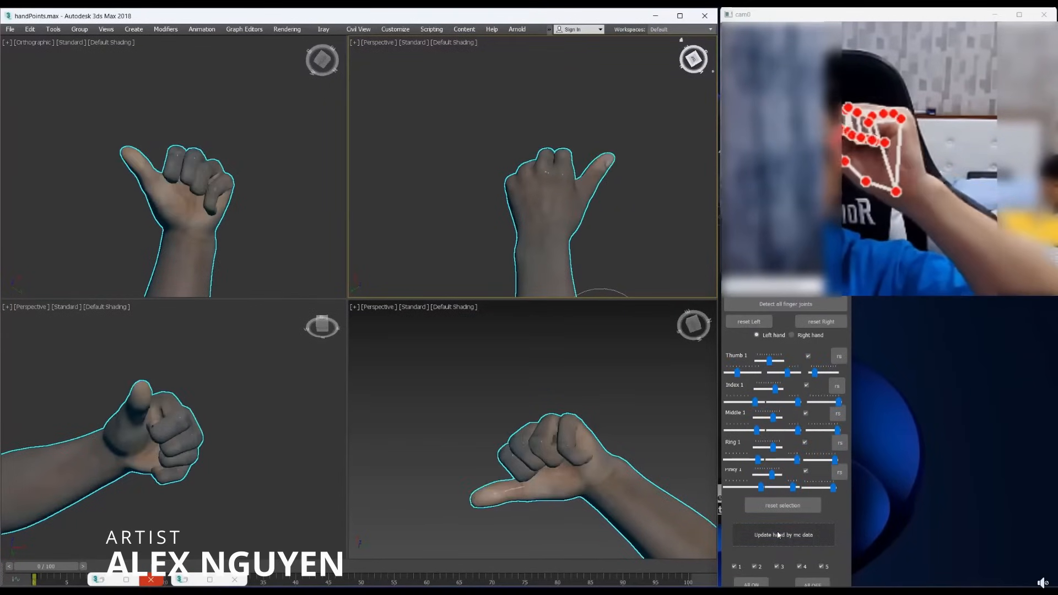
{"action": "left_click", "coordinate": [782, 535]}
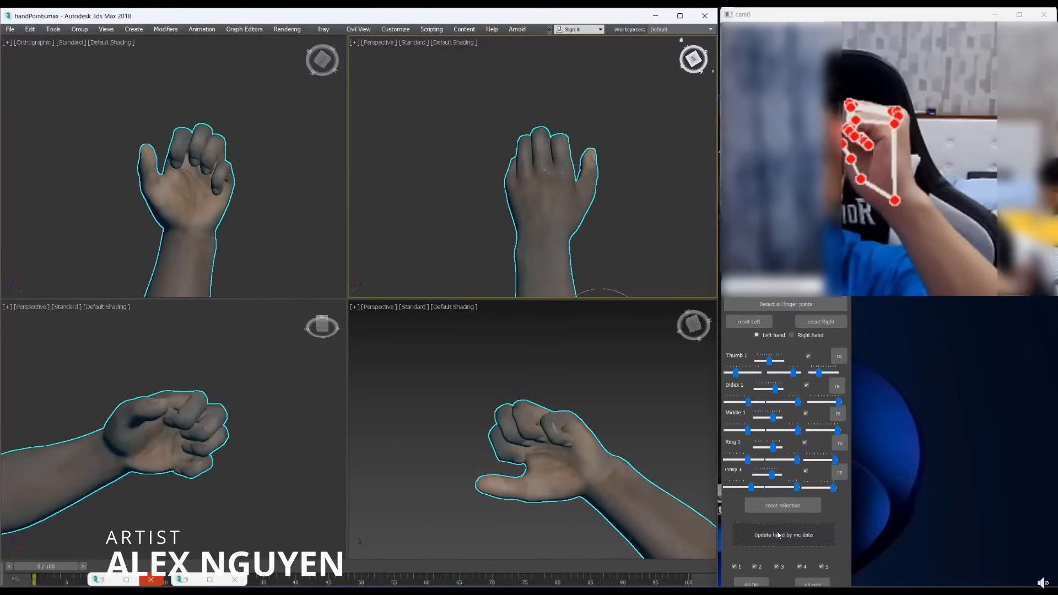
{"action": "left_click", "coordinate": [783, 534]}
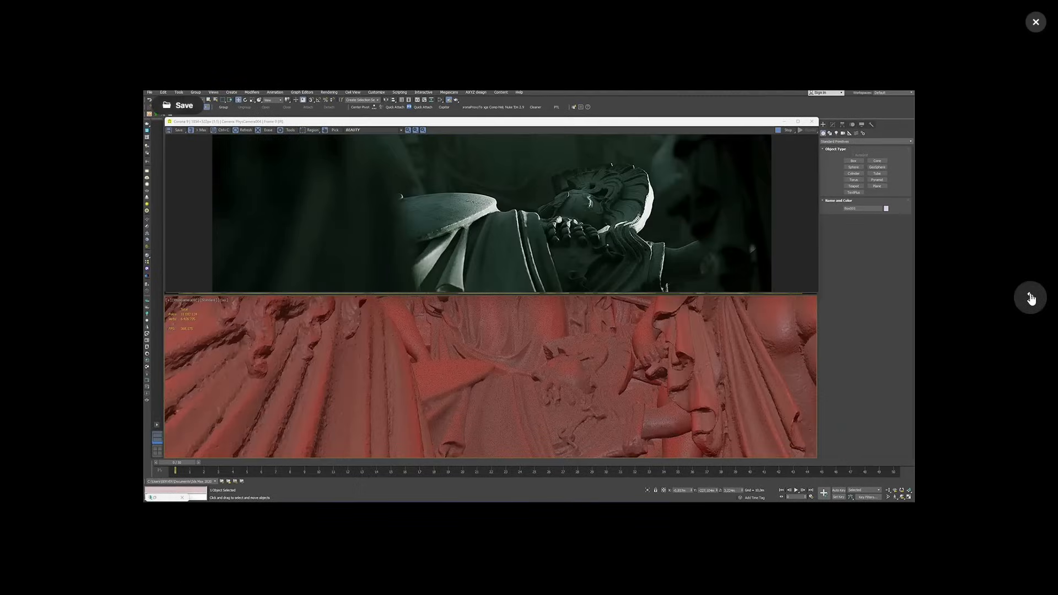
Advance the viewer from the carved sculpture render to the next showcased artwork.
{"action": "left_click", "coordinate": [1036, 22]}
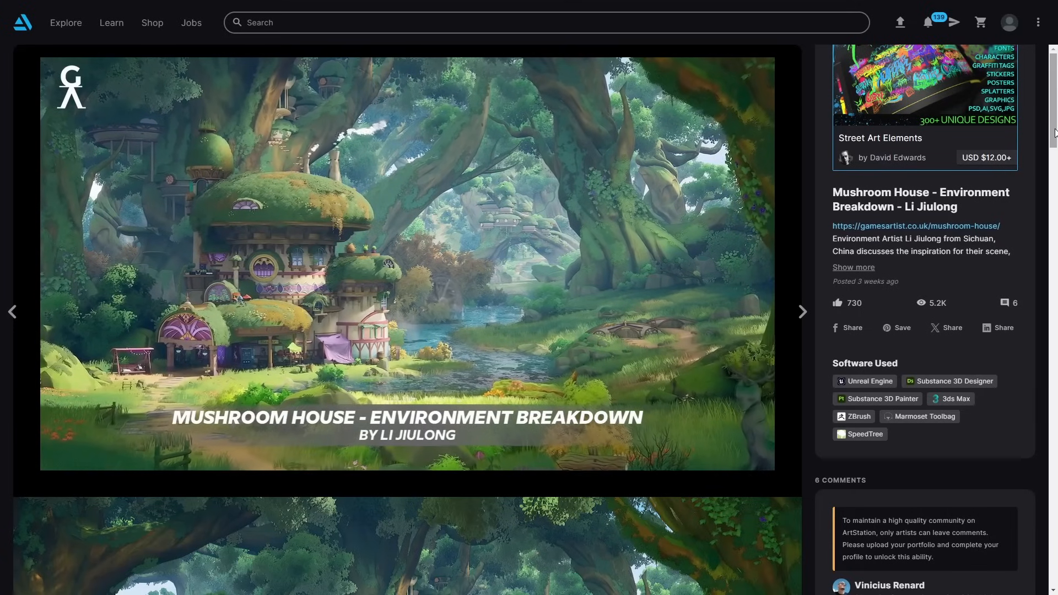
Open Li Jiulong's Mushroom House breakdown and scroll through its scene images and props.
{"action": "scroll", "scroll_direction": "down", "scroll_amount": 3}
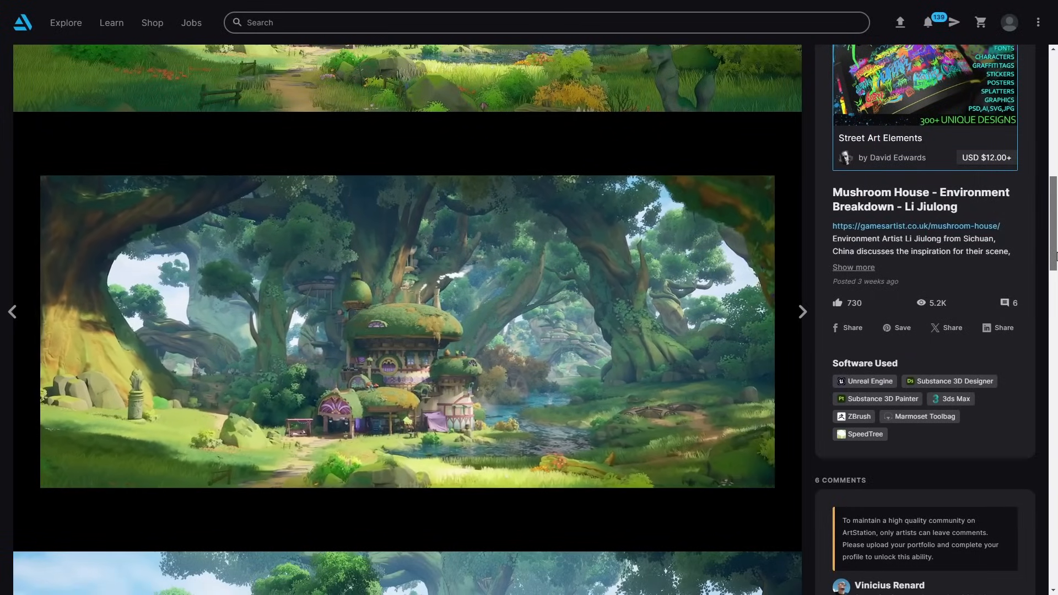
{"action": "left_click", "coordinate": [802, 312]}
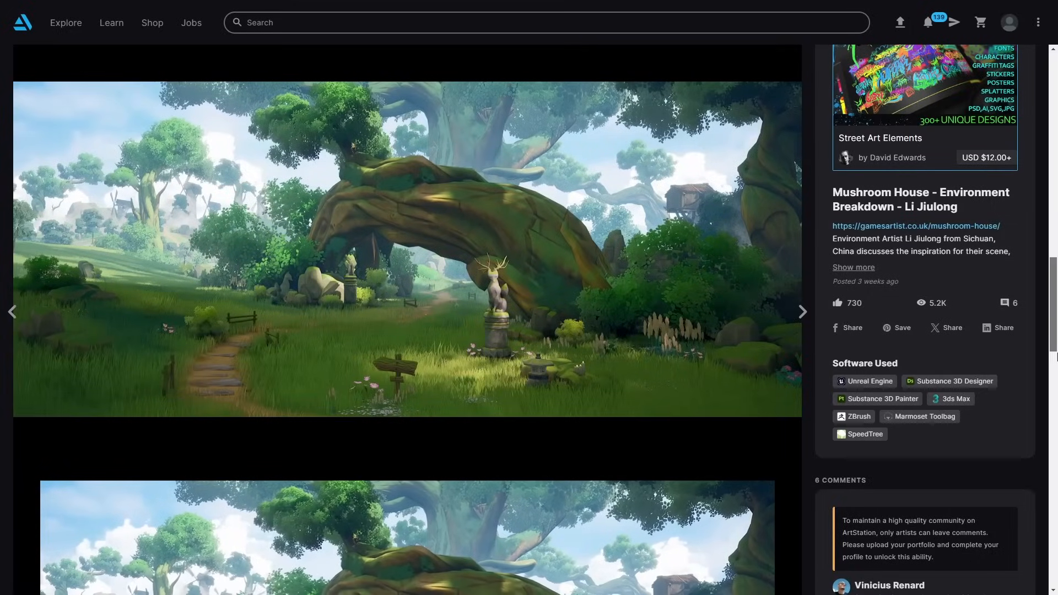
{"action": "scroll", "scroll_direction": "down", "scroll_amount": 3}
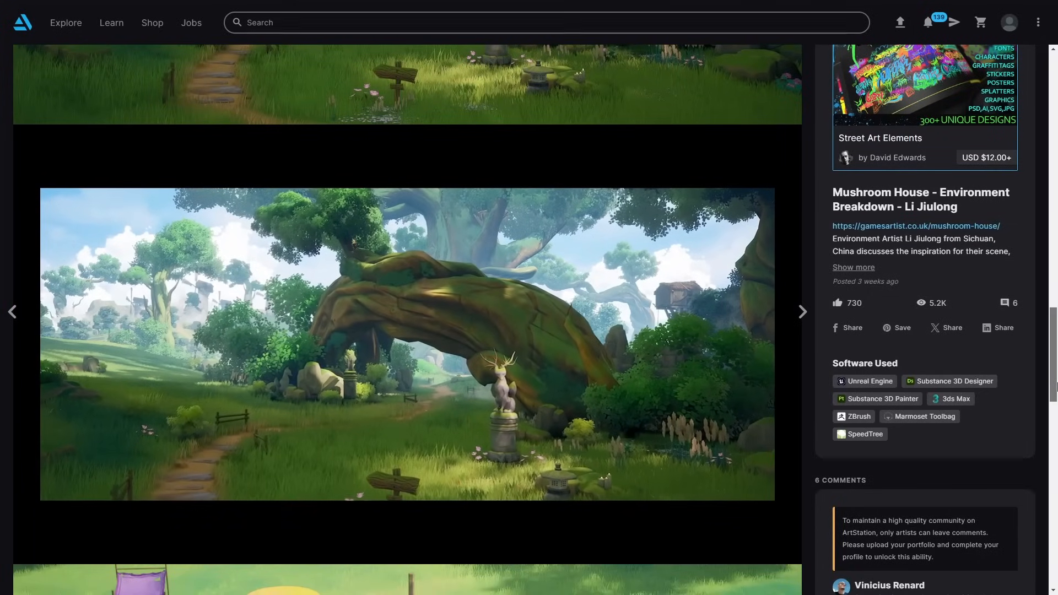
{"action": "scroll", "scroll_direction": "down", "scroll_amount": 3}
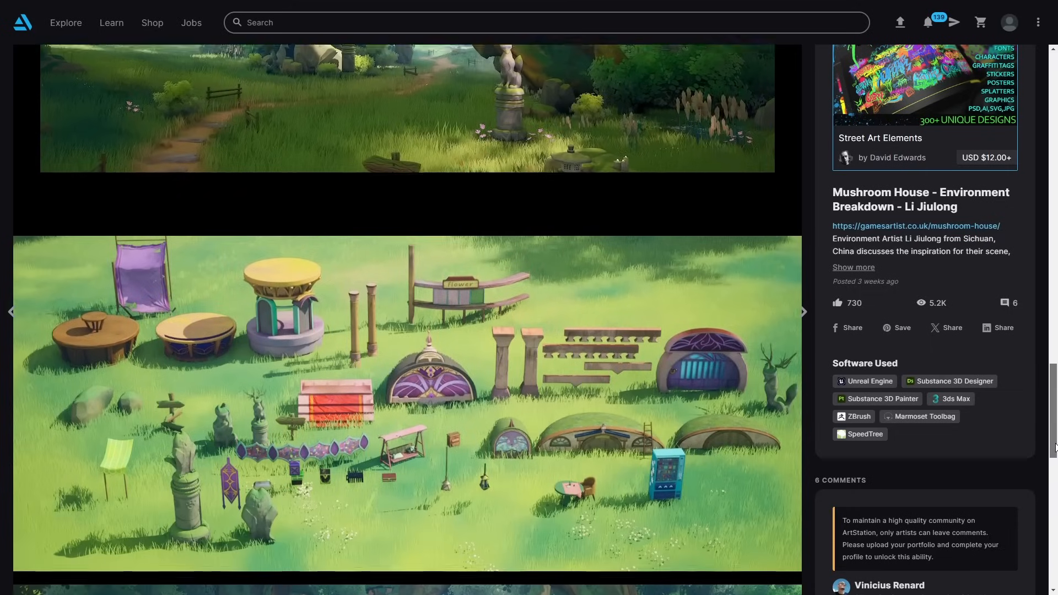
{"action": "scroll", "scroll_direction": "down", "scroll_amount": 3}
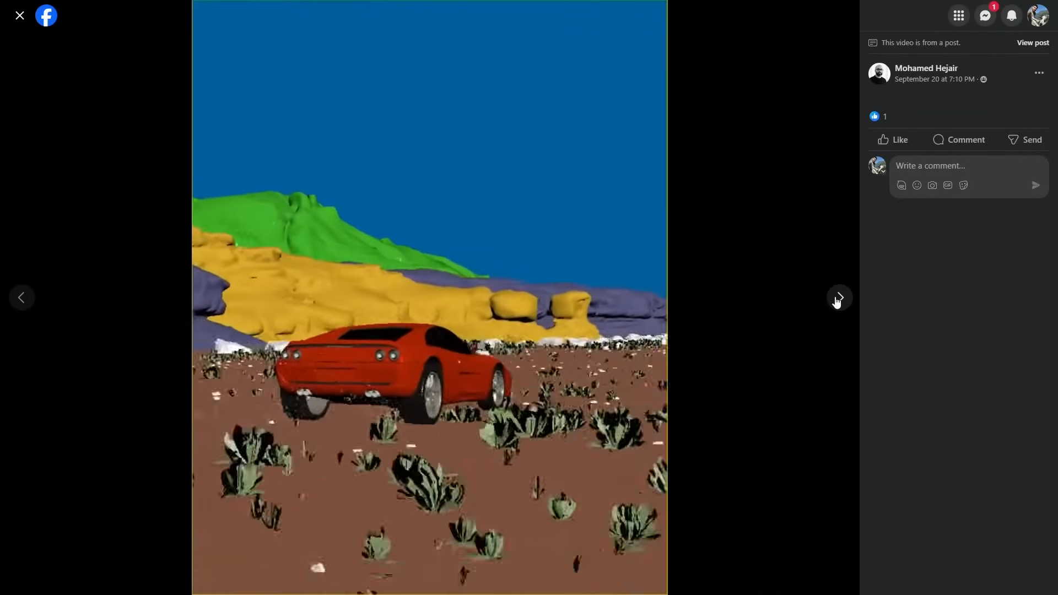
Page through the photos: red car desert scene, cloth sculptures, then the tyFlow node setup.
{"action": "left_click", "coordinate": [839, 297]}
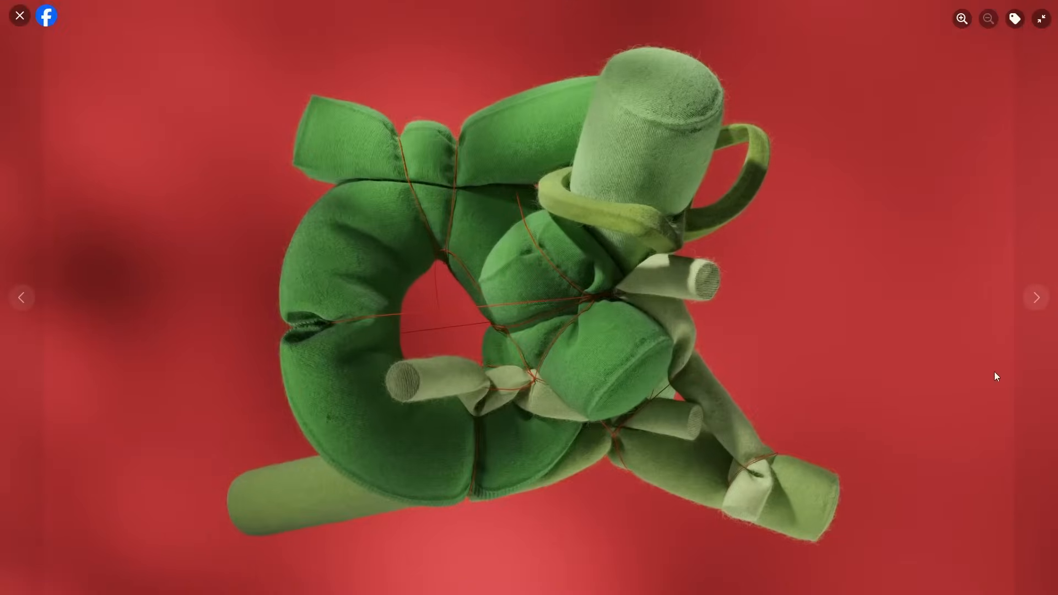
{"action": "left_click", "coordinate": [1037, 297]}
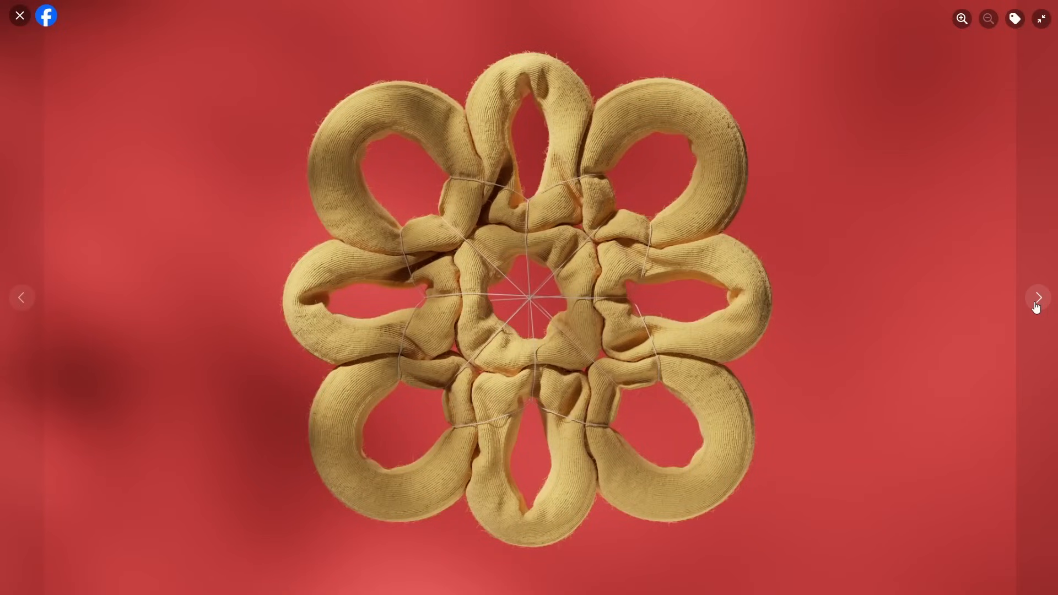
{"action": "left_click", "coordinate": [1038, 297]}
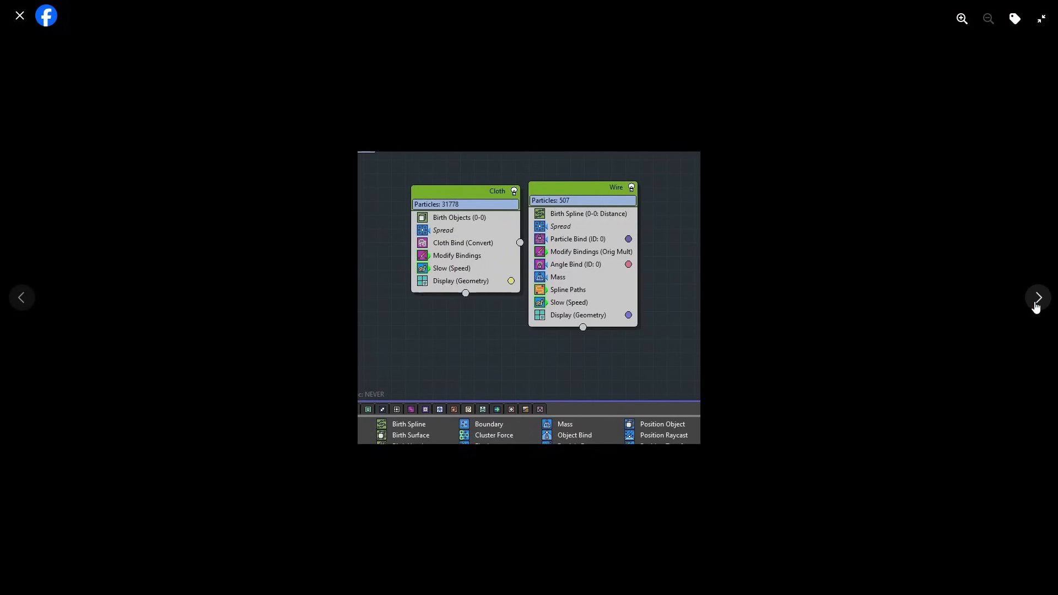
{"action": "left_click", "coordinate": [1038, 297]}
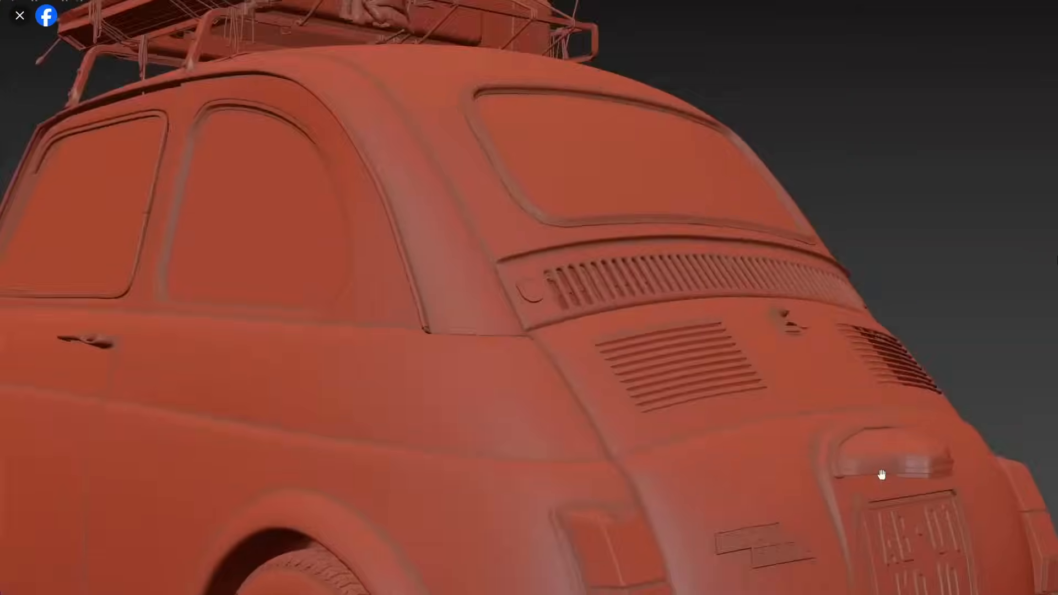
Drag through the Facebook post to the full-screen clay render of the vintage car with roof rack.
{"action": "left_click_drag", "start_coordinate": [882, 475], "coordinate": [884, 253]}
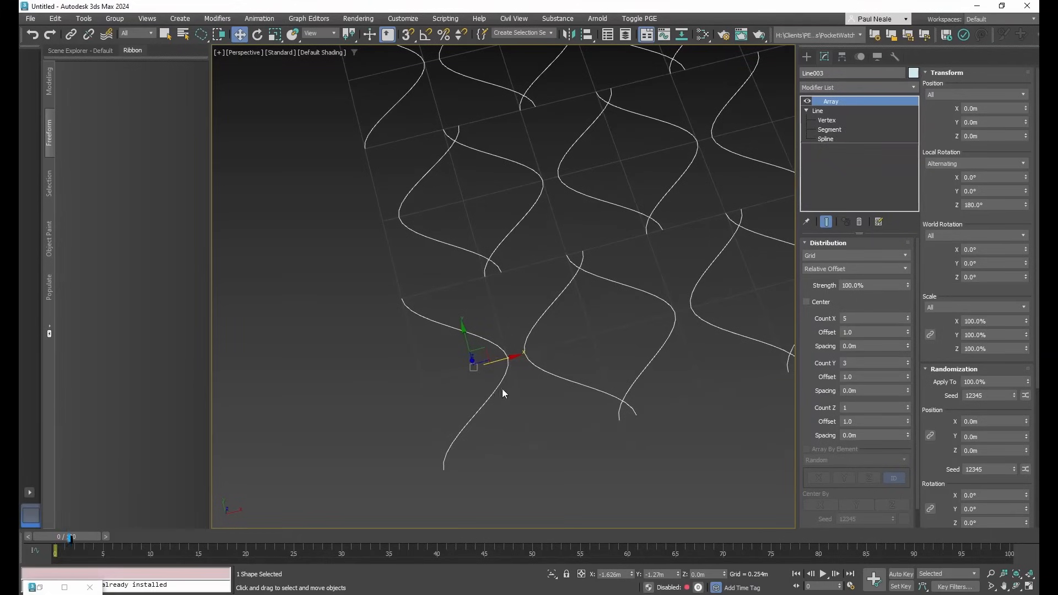
Leave the Array modifier tutorial and play the OCIO color management in 3ds Max 2024.1 video.
{"action": "left_click", "coordinate": [826, 138]}
{"action": "type", "text": "renderabl"}
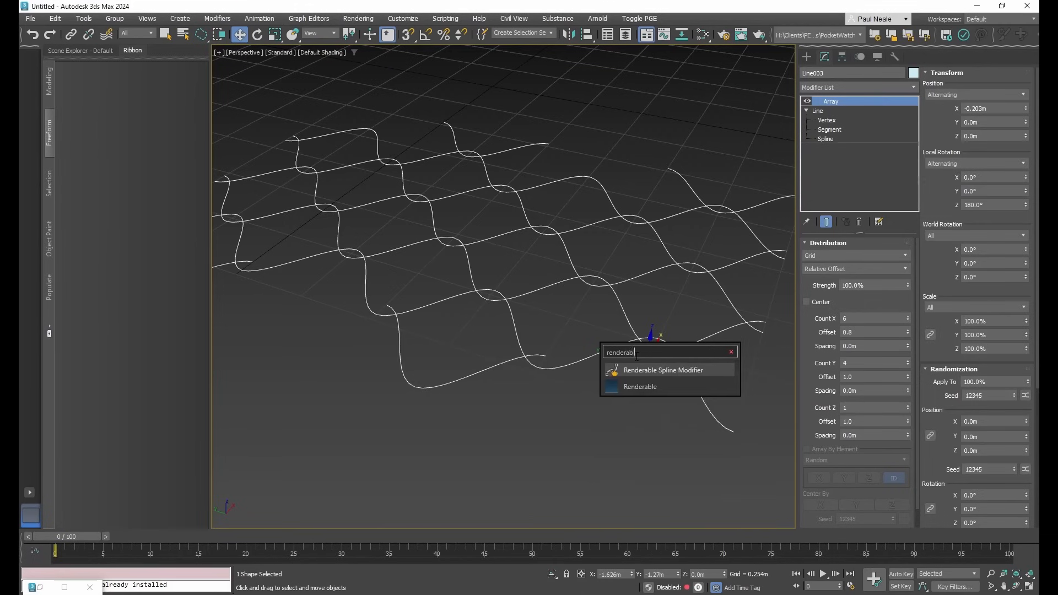
{"action": "left_click", "coordinate": [662, 370]}
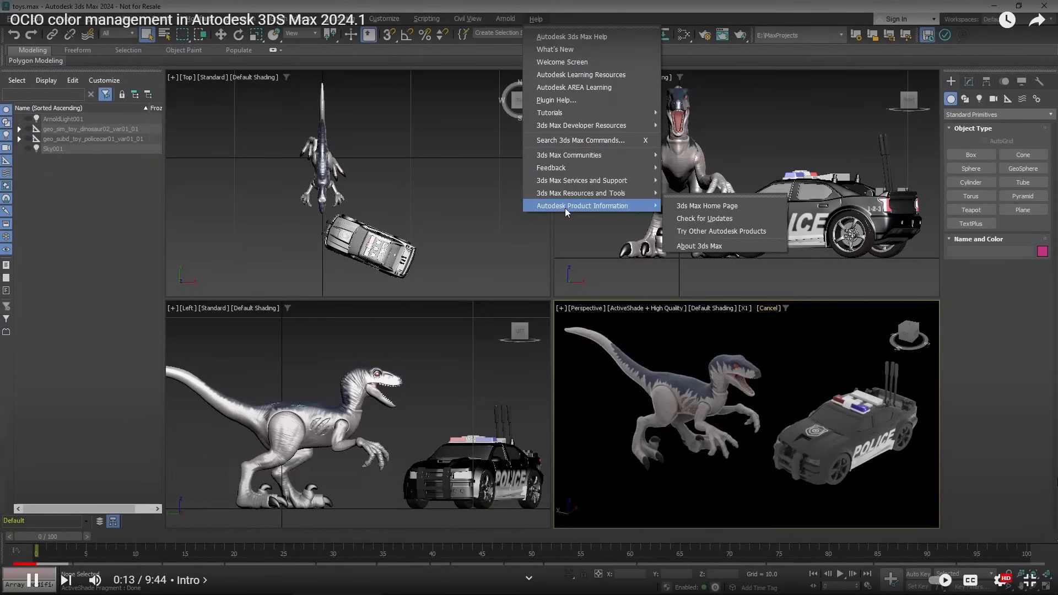
{"action": "left_click", "coordinate": [699, 246]}
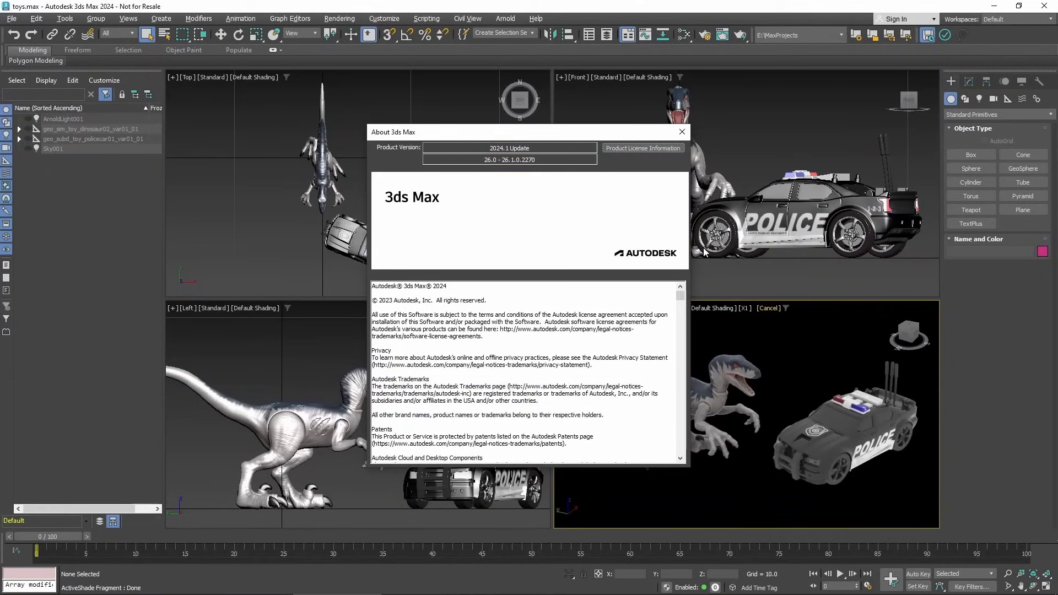
{"action": "mouse_move", "coordinate": [681, 132]}
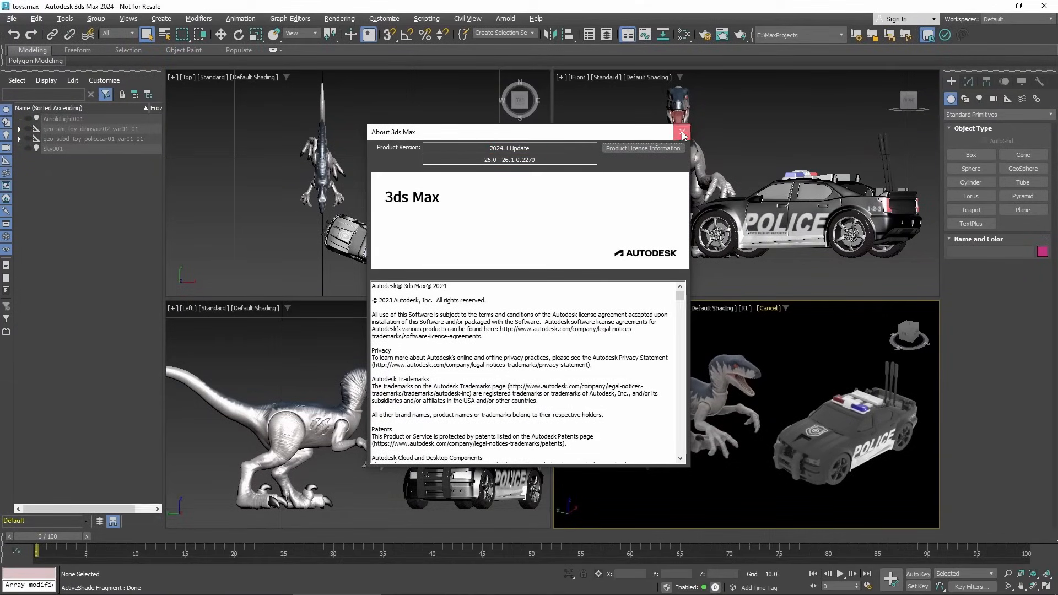